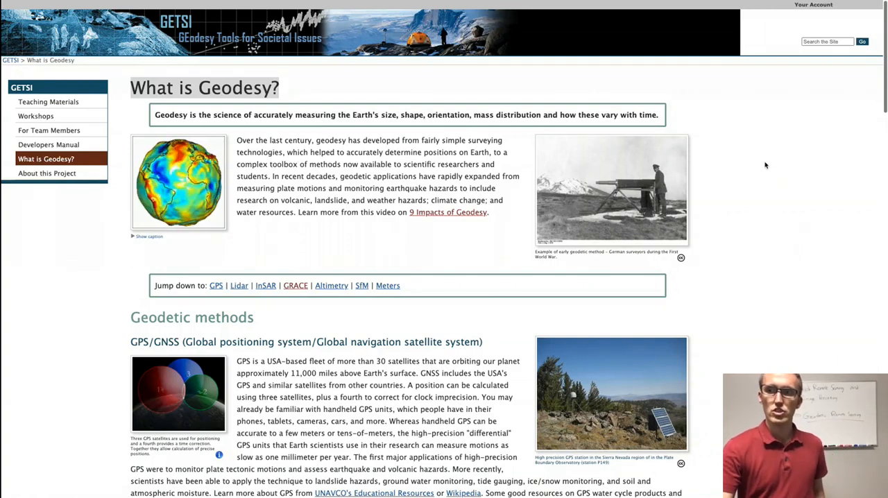
pyautogui.scroll(-3)
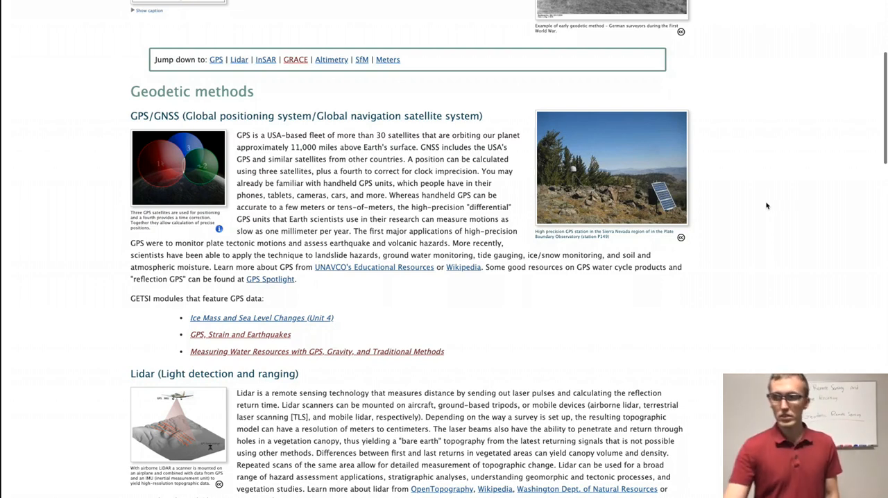
pyautogui.moveTo(717, 229)
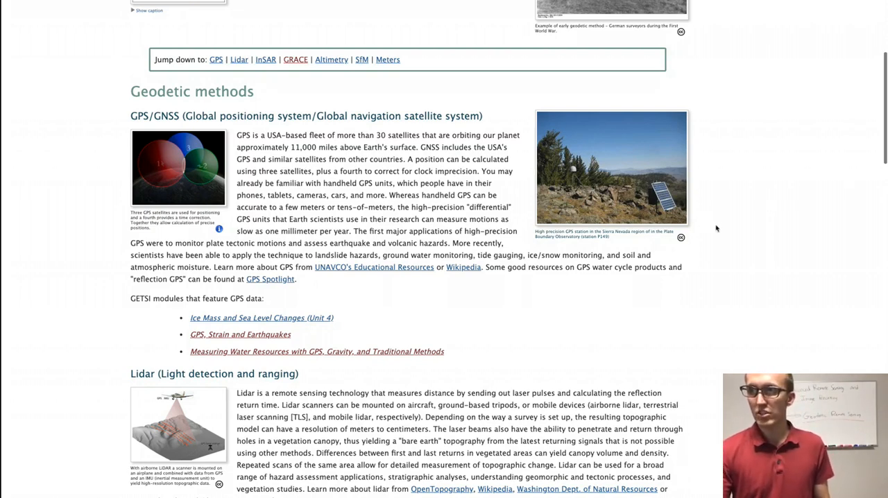
pyautogui.moveTo(577, 239)
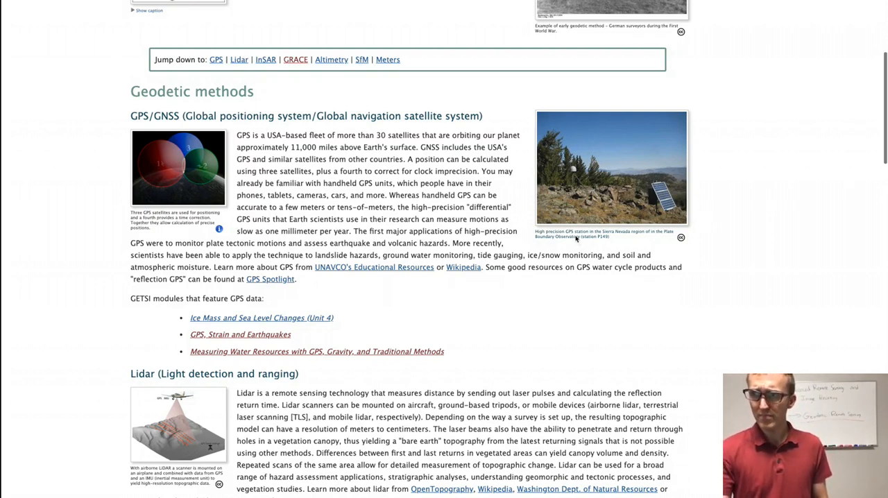
pyautogui.moveTo(770, 203)
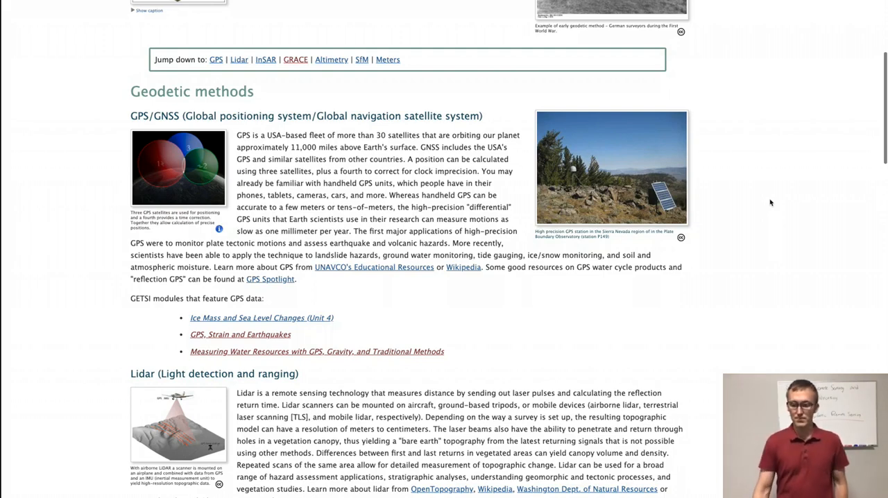
pyautogui.scroll(-3)
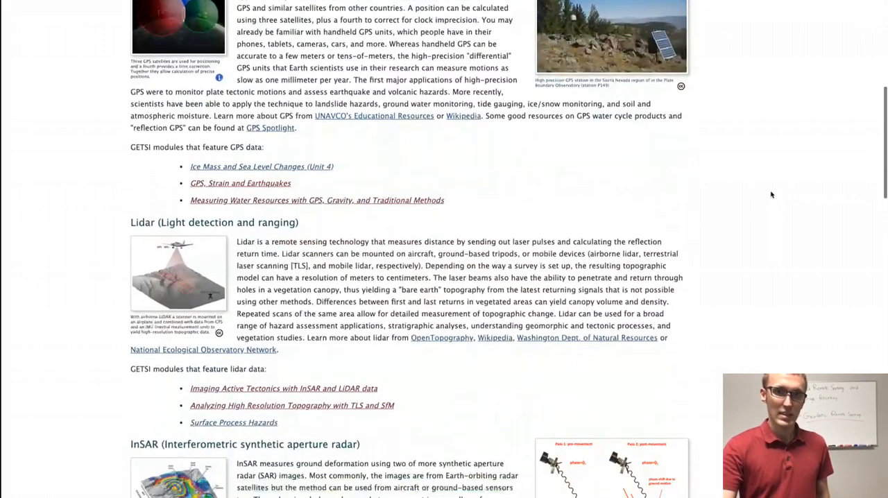
pyautogui.scroll(-3)
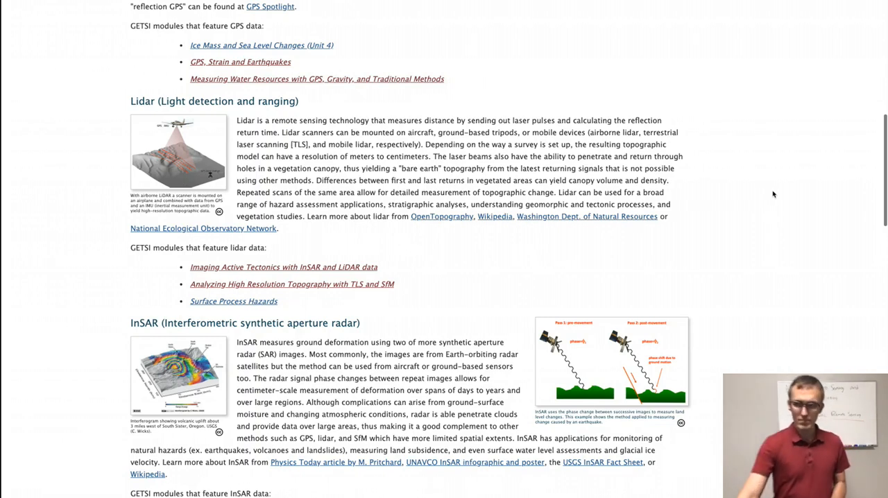
pyautogui.scroll(-3)
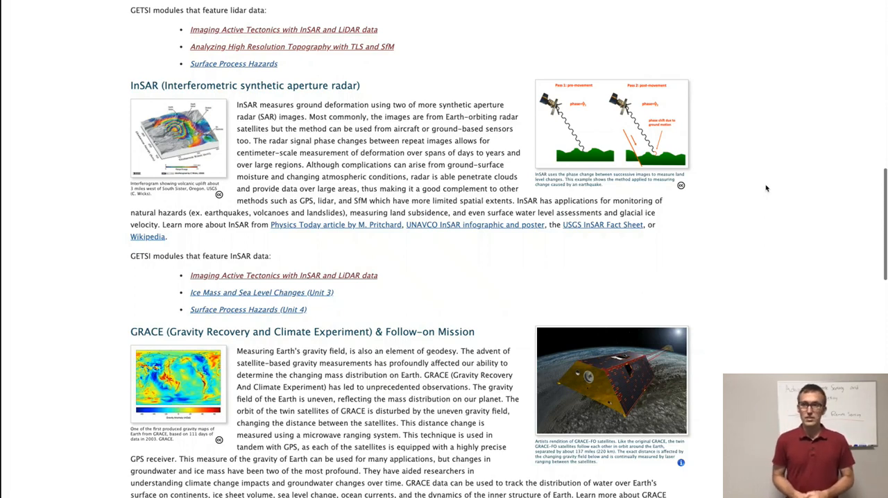
pyautogui.moveTo(538, 136)
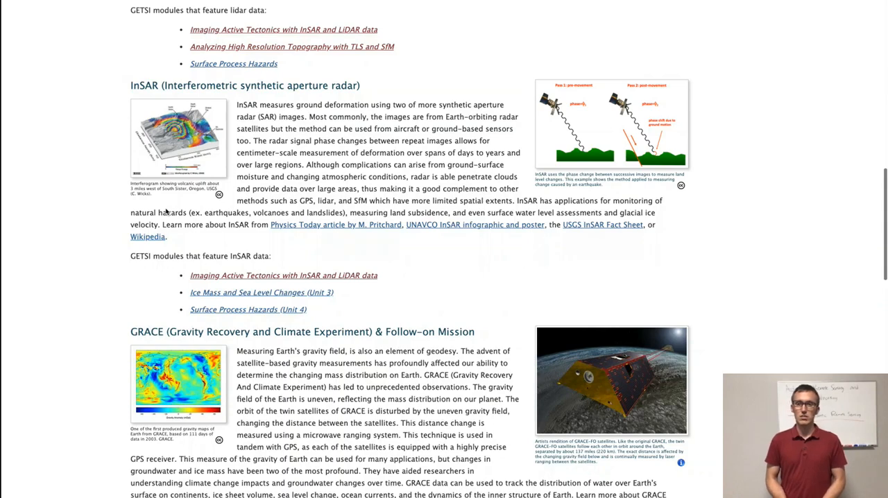
pyautogui.scroll(-3)
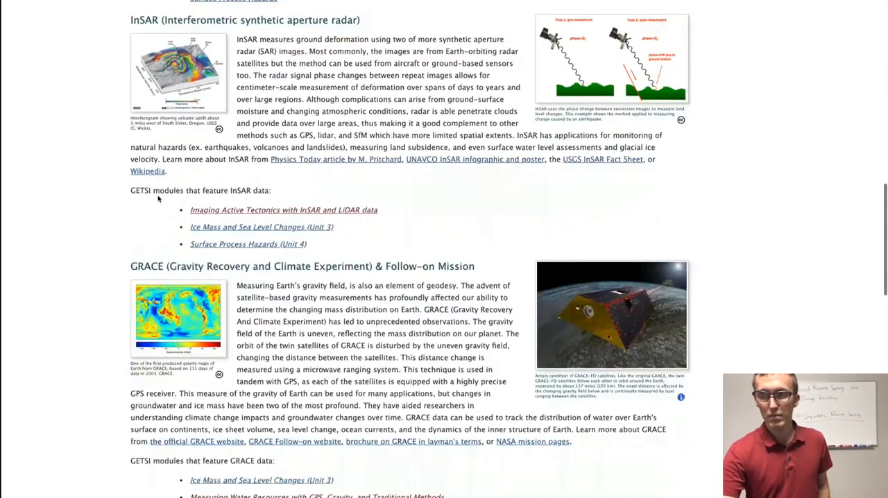
pyautogui.scroll(-3)
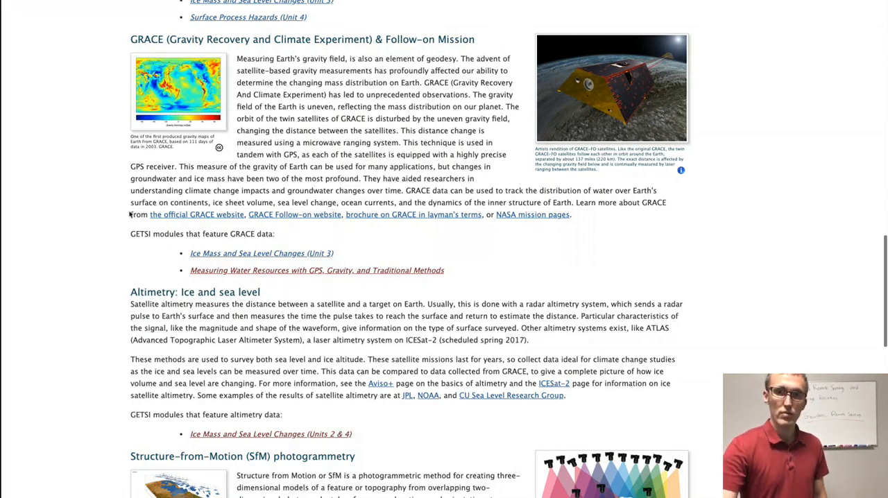
pyautogui.scroll(-3)
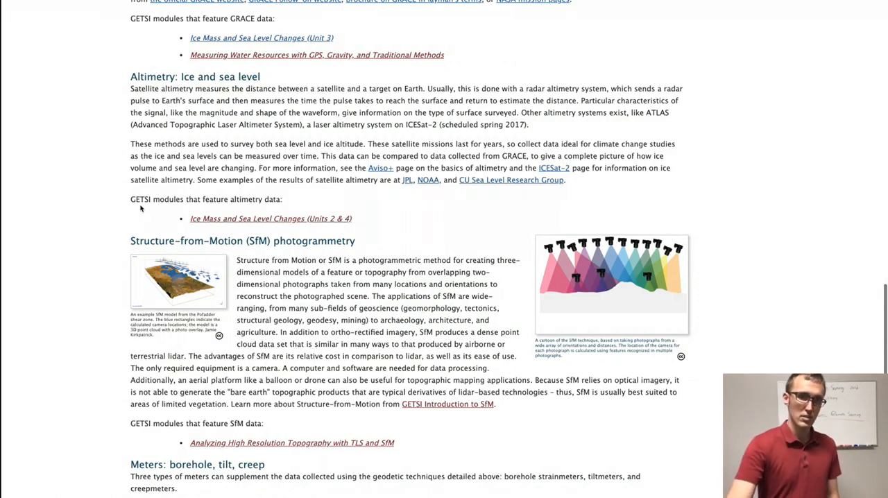
pyautogui.scroll(-3)
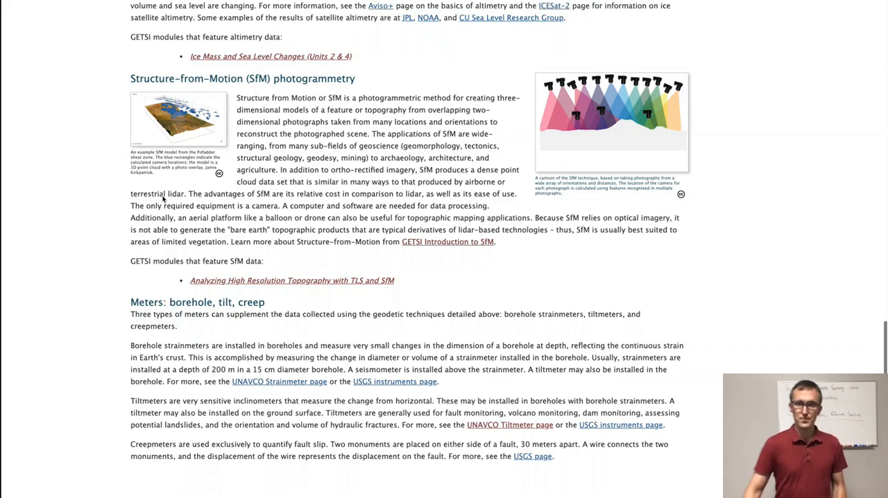
pyautogui.scroll(-3)
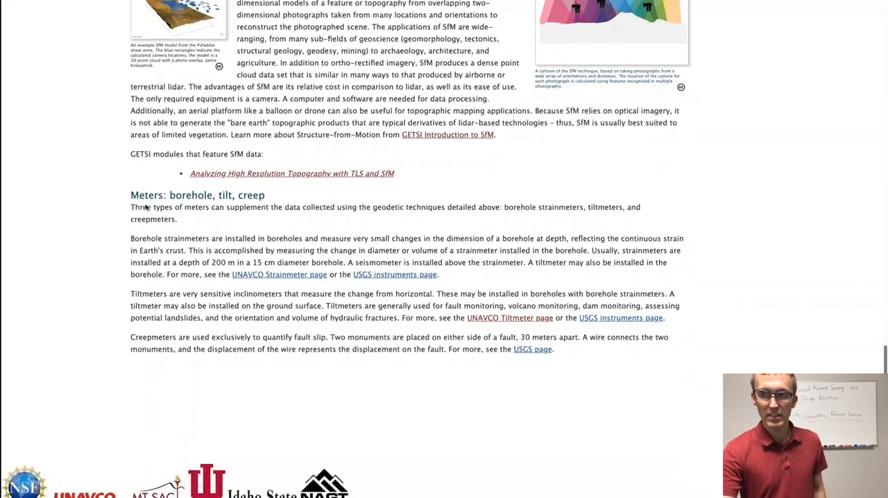